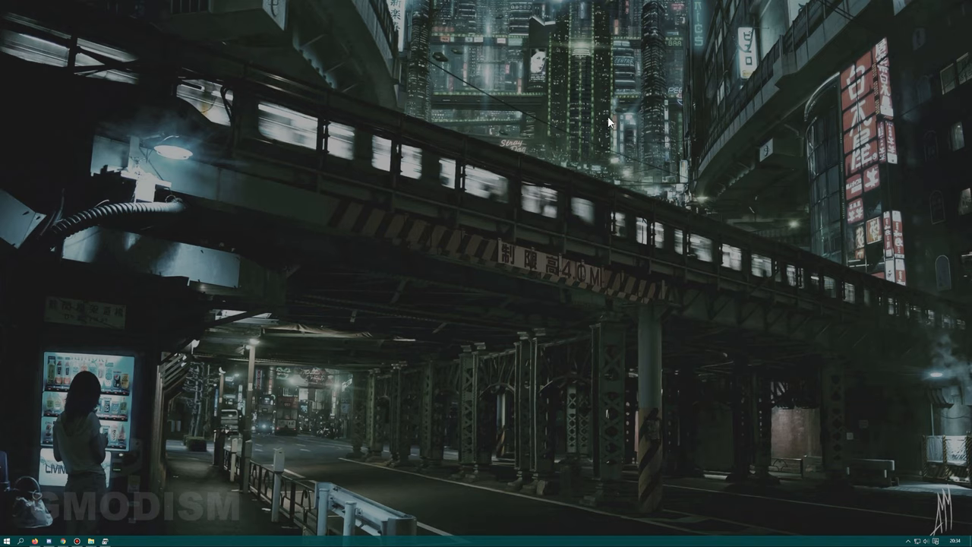
mouse_move(97, 498)
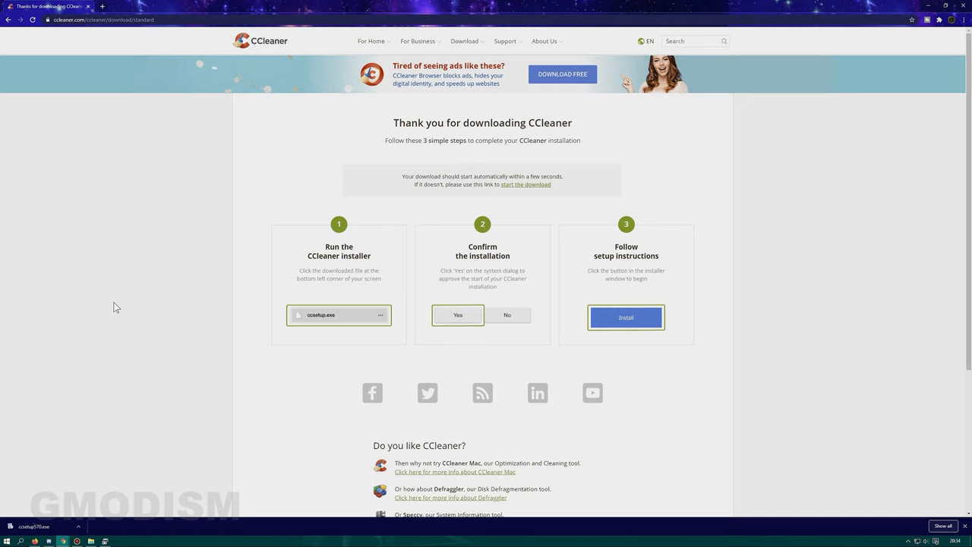
- Launch CCleaner, glance at the external drive's files, and show the Drive Wiper tool under Tools
left_click(103, 19)
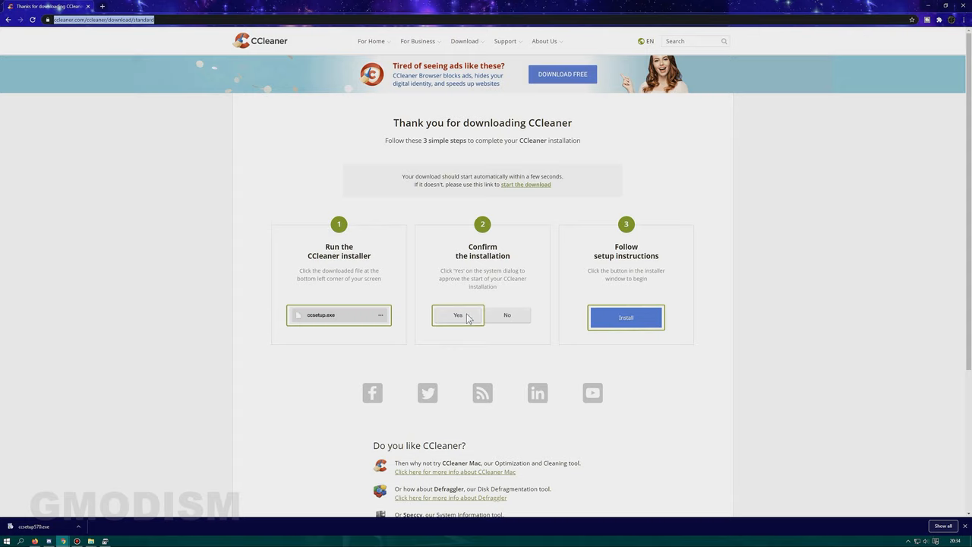
mouse_move(437, 314)
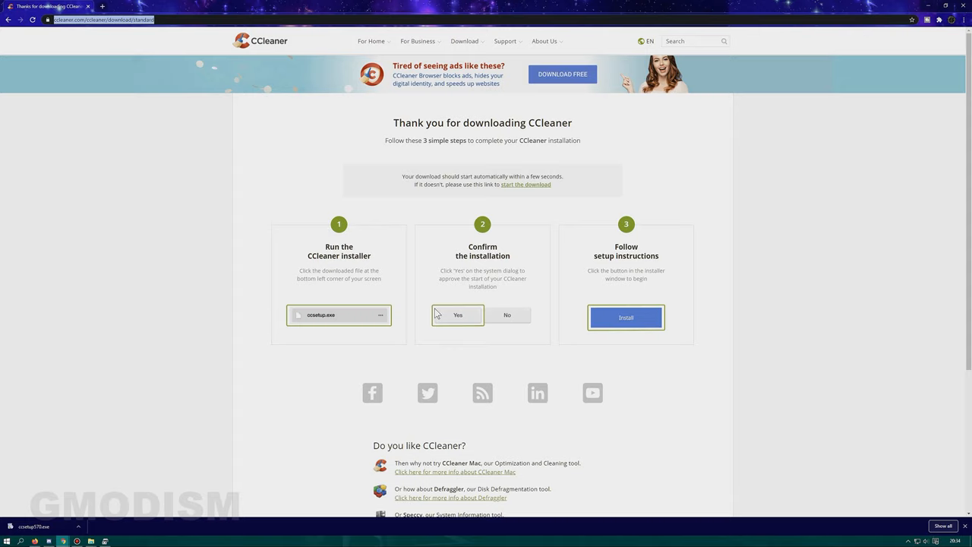
mouse_move(532, 249)
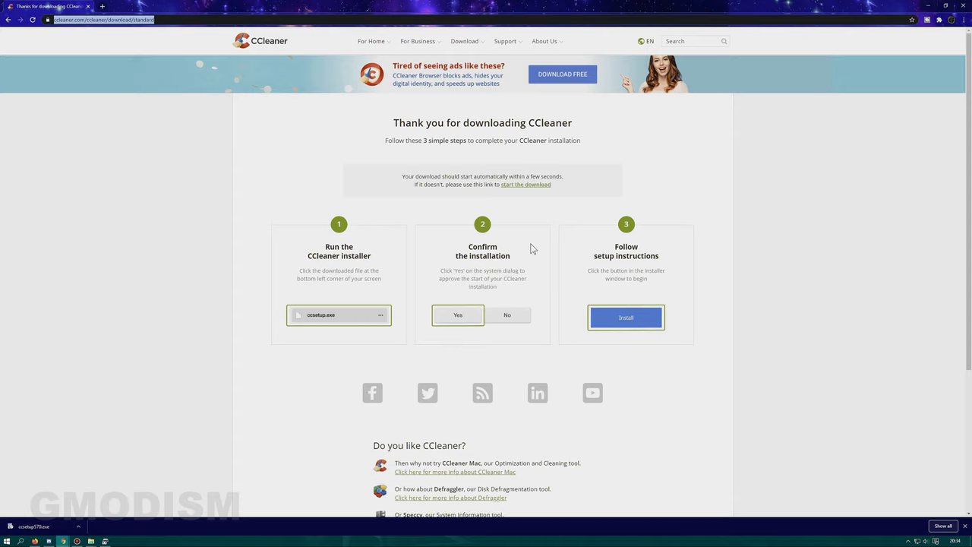
mouse_move(555, 237)
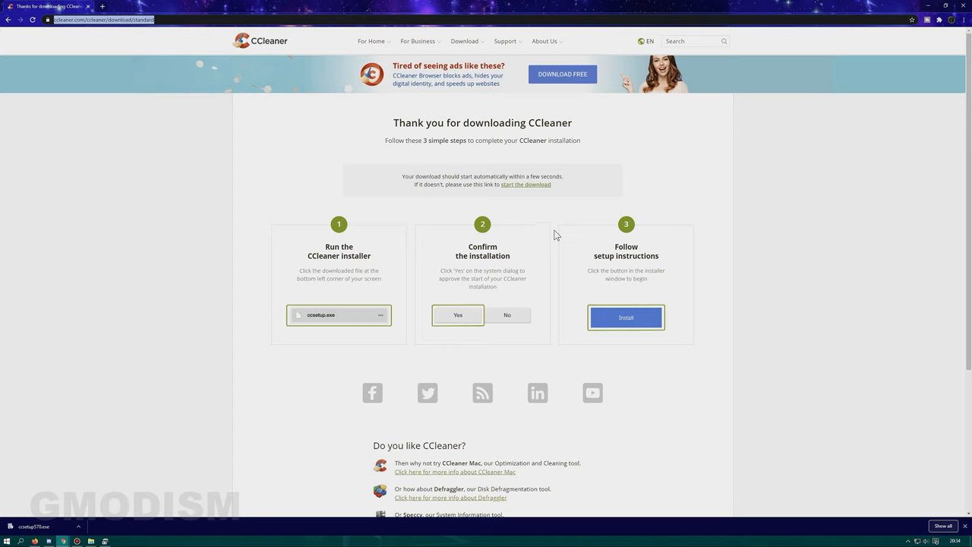
mouse_move(887, 70)
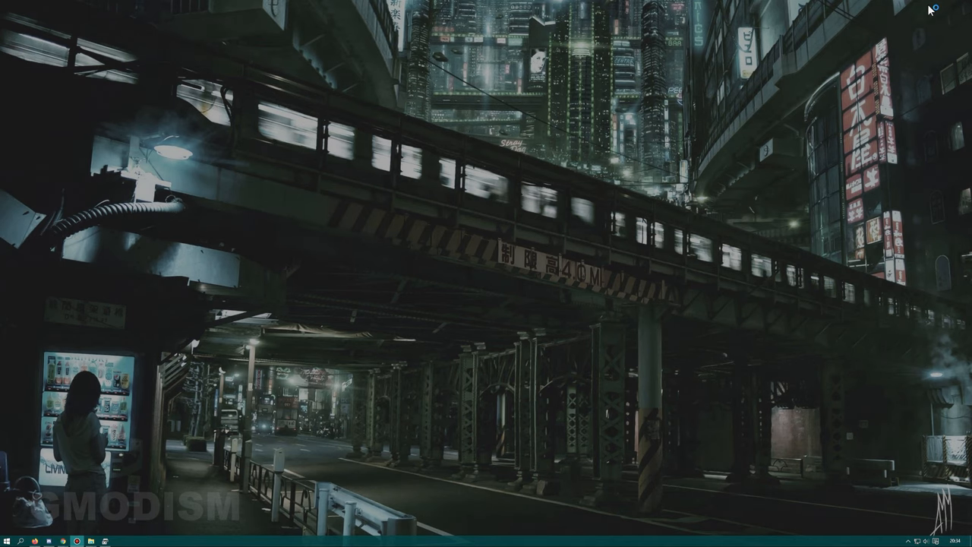
mouse_move(464, 273)
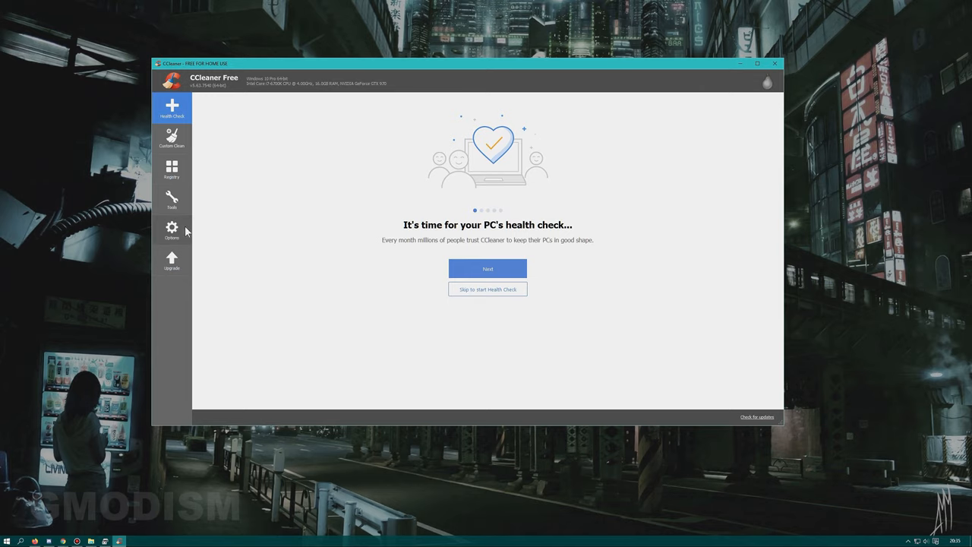
left_click(171, 201)
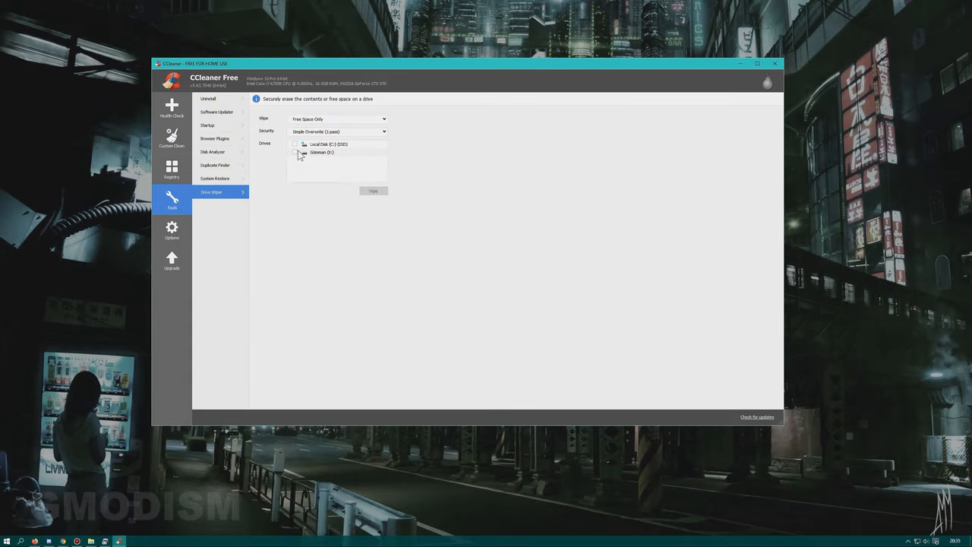
mouse_move(298, 156)
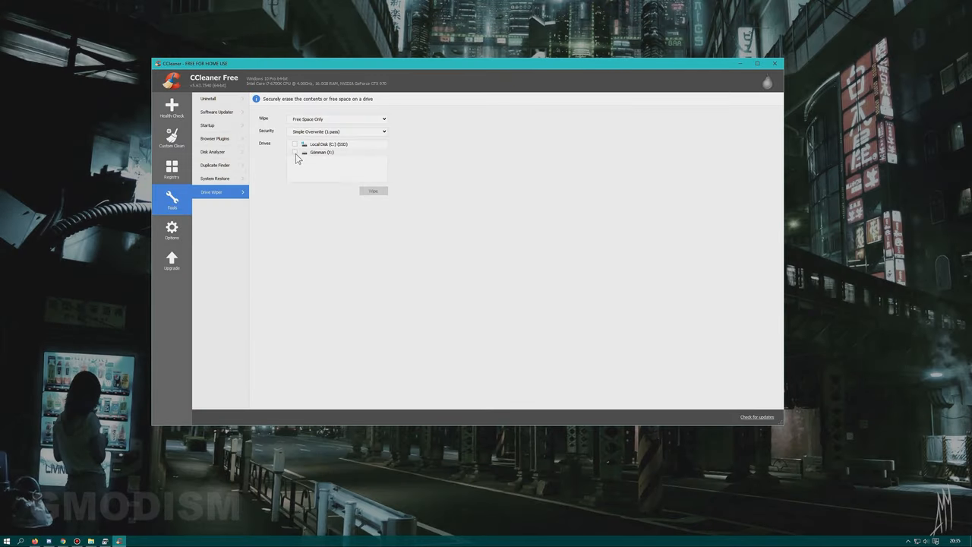
left_click(295, 152)
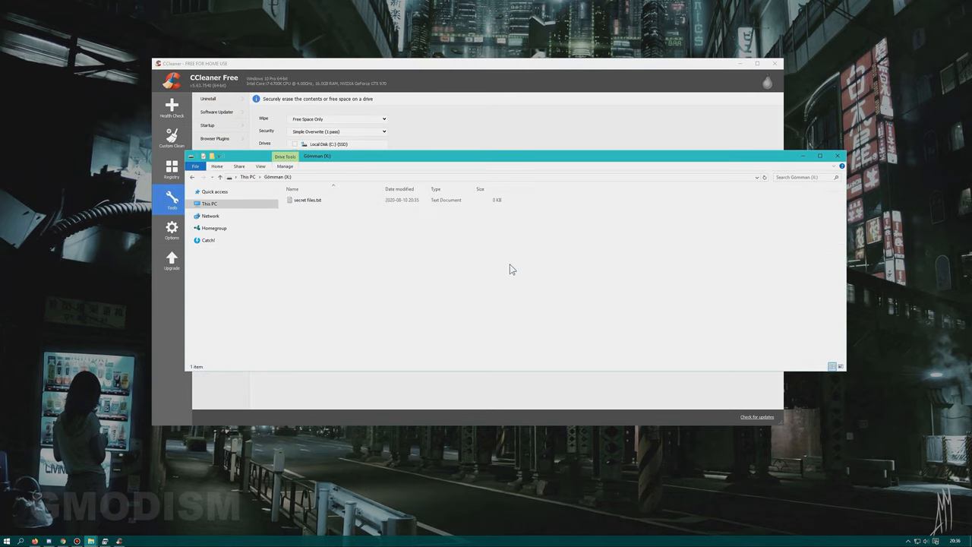
left_click(306, 200)
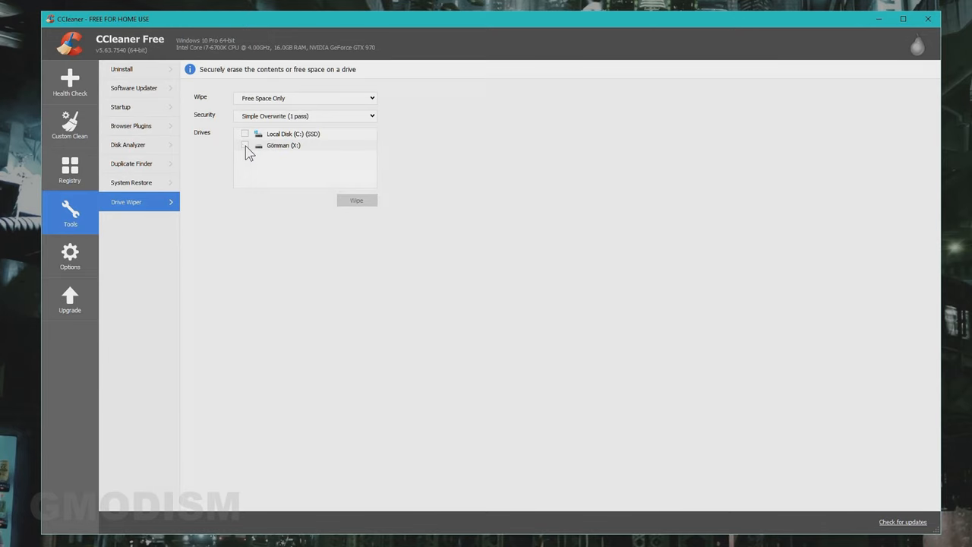
- Tick only the external drive and set Wipe to Entire Drive instead of free space
left_click(245, 146)
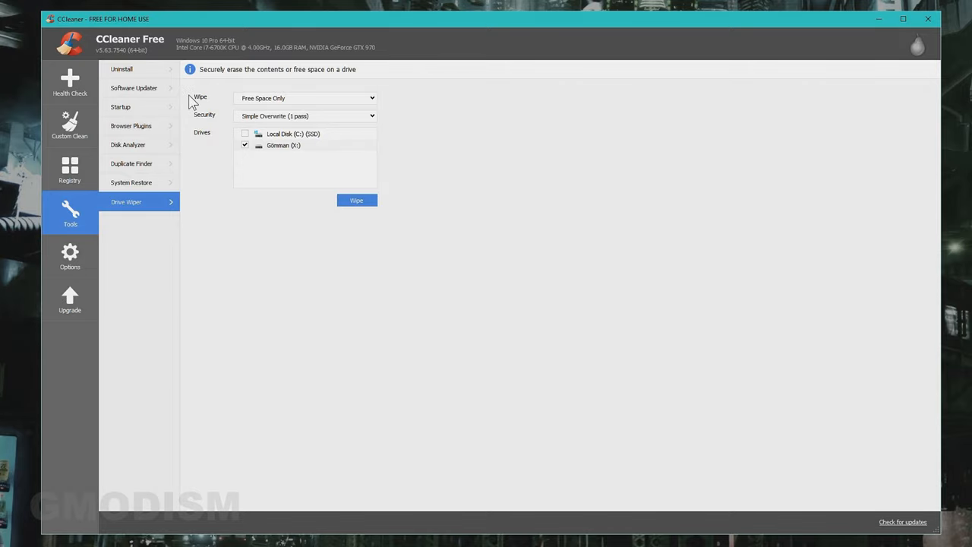
left_click(307, 97)
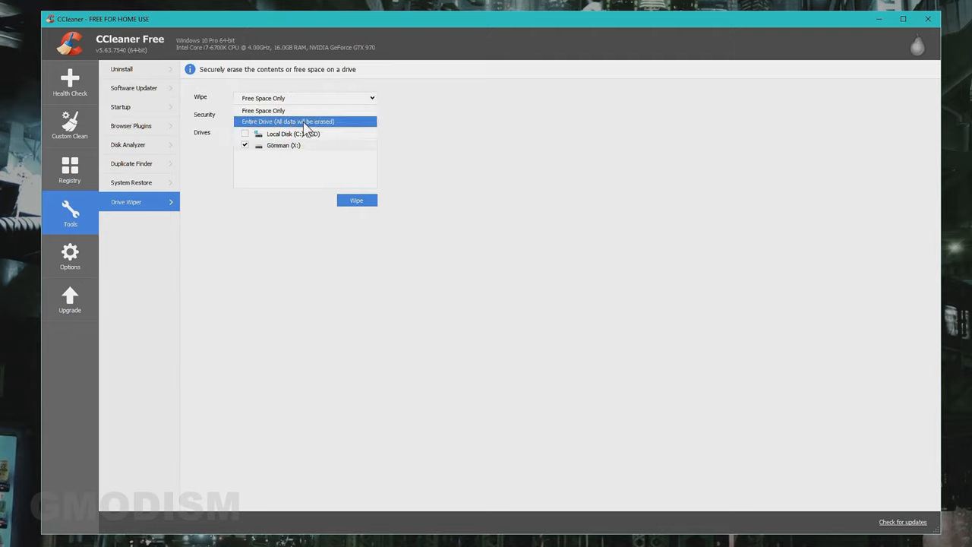
left_click(288, 121)
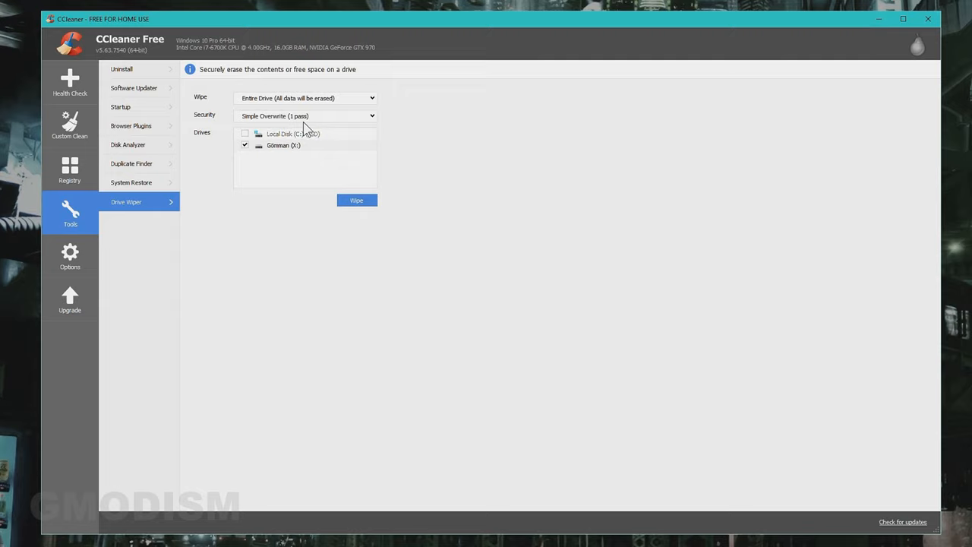
mouse_move(243, 119)
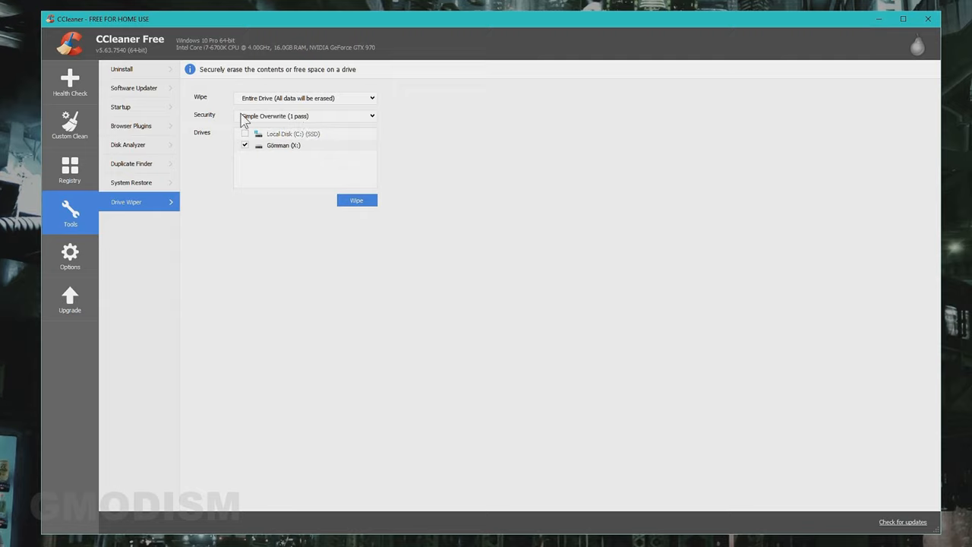
mouse_move(292, 123)
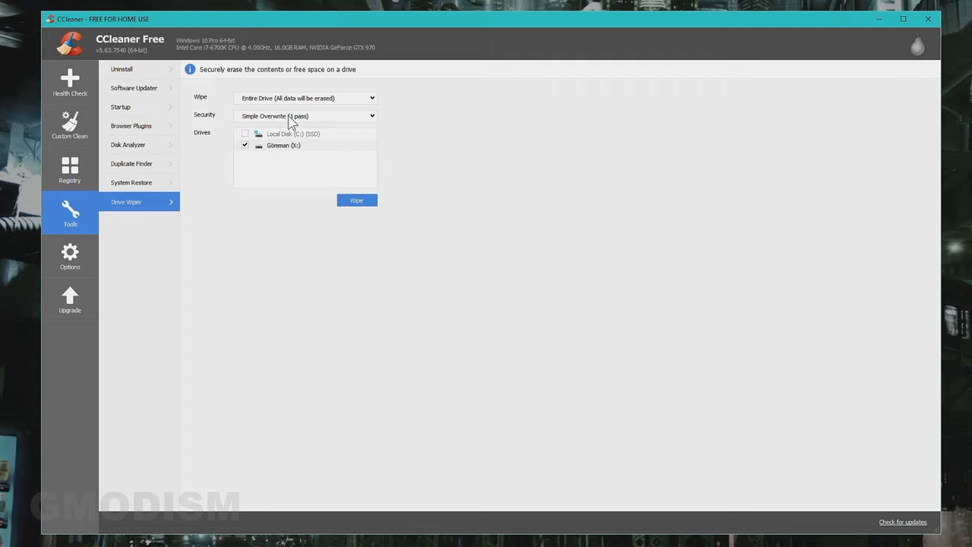
- Try the multi-pass security levels, then settle on Simple Overwrite (1 pass)
left_click(306, 116)
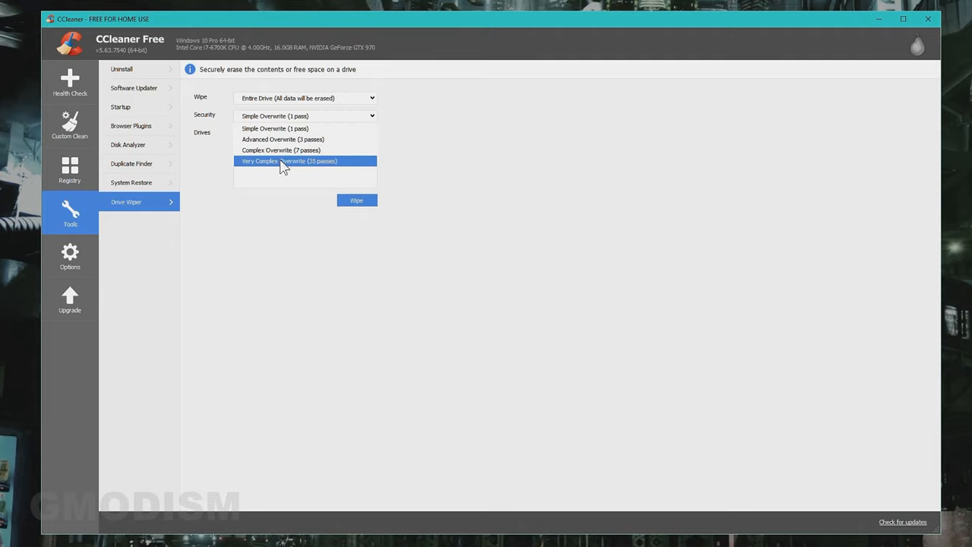
left_click(279, 150)
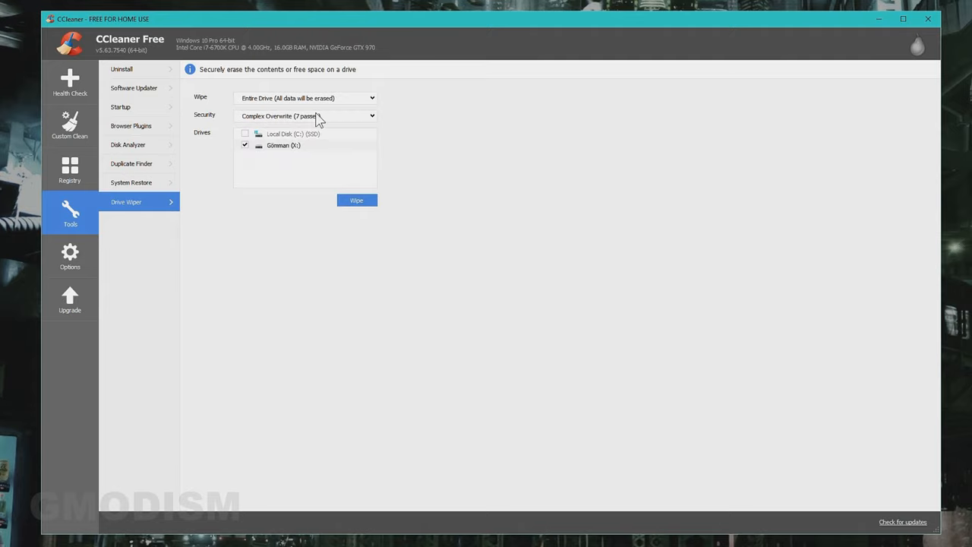
left_click(307, 116)
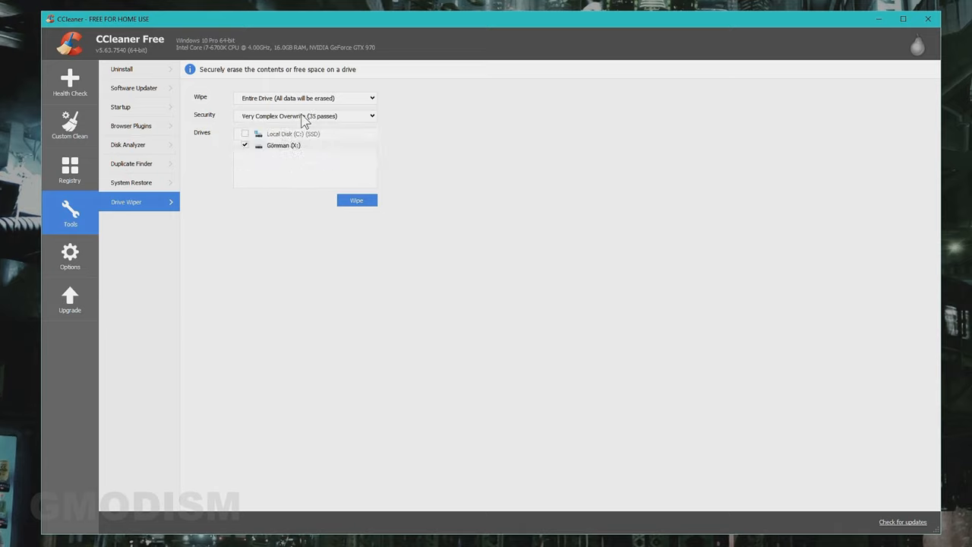
mouse_move(304, 125)
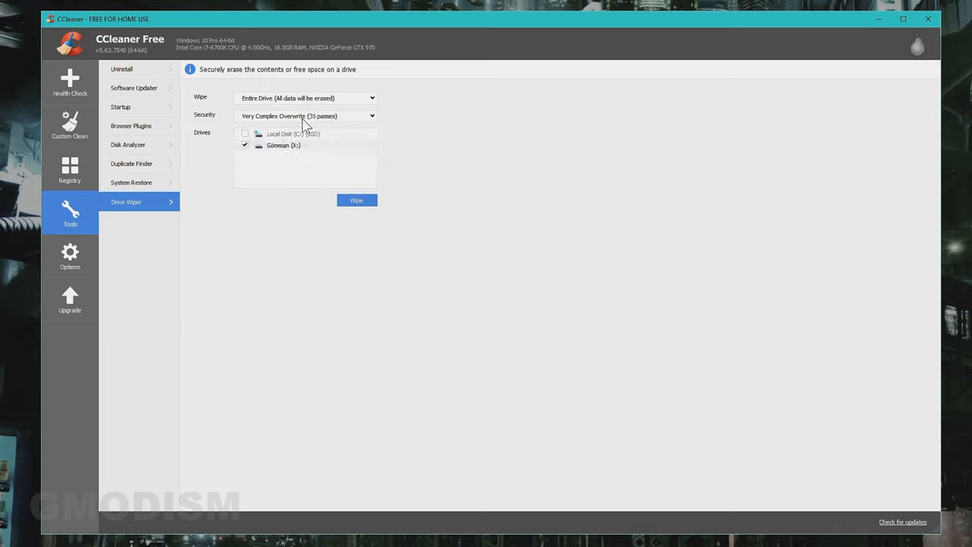
left_click(304, 116)
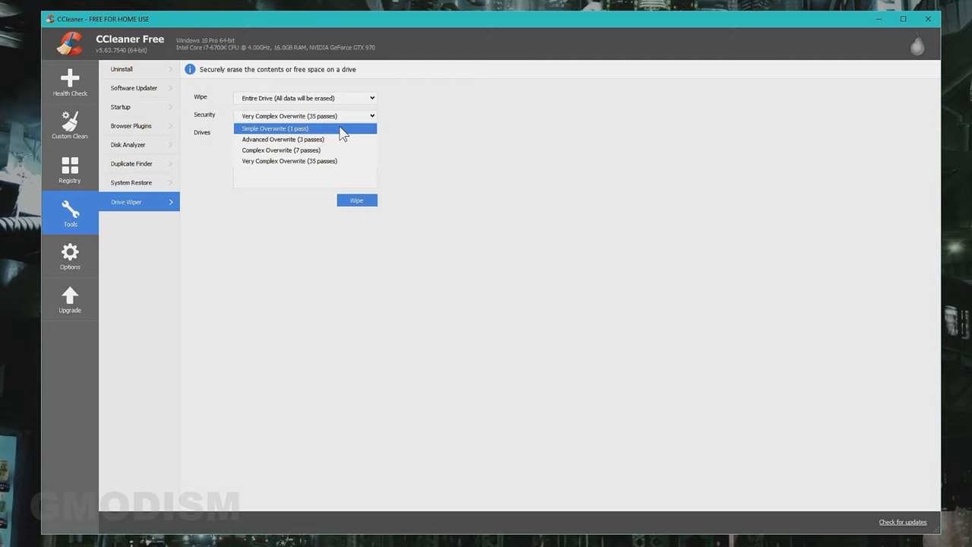
left_click(275, 128)
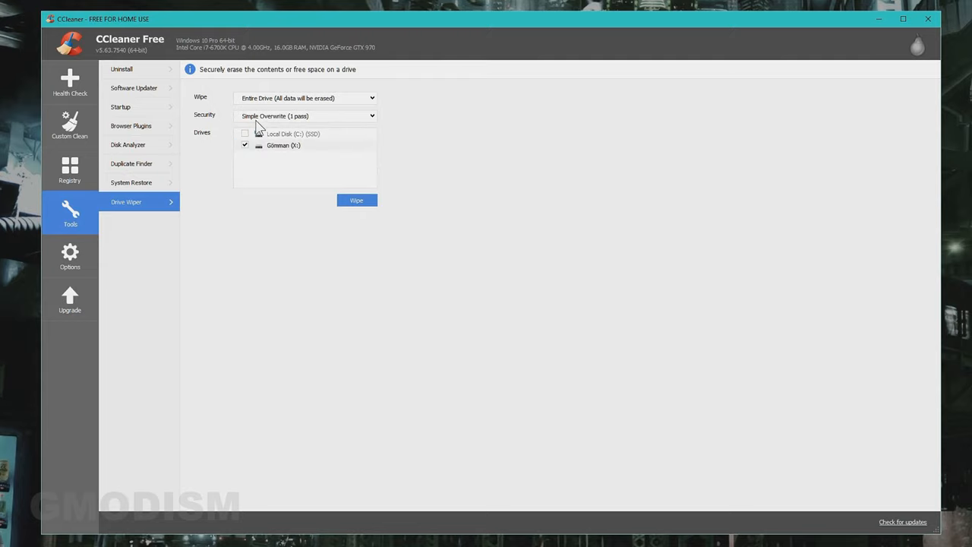
mouse_move(355, 201)
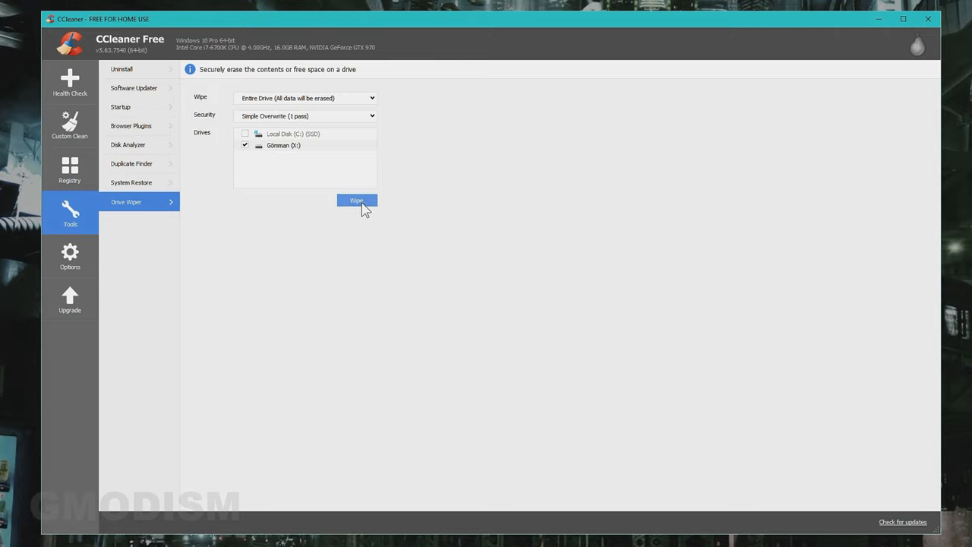
- Start the wipe and confirm the warning by entering ERASE, so erasing the external drive begins
left_click(355, 201)
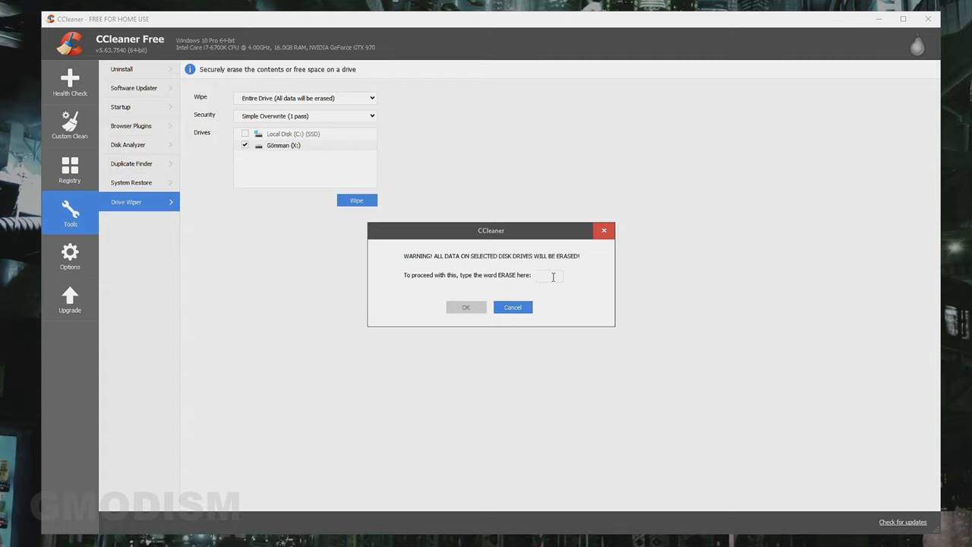
type("ER")
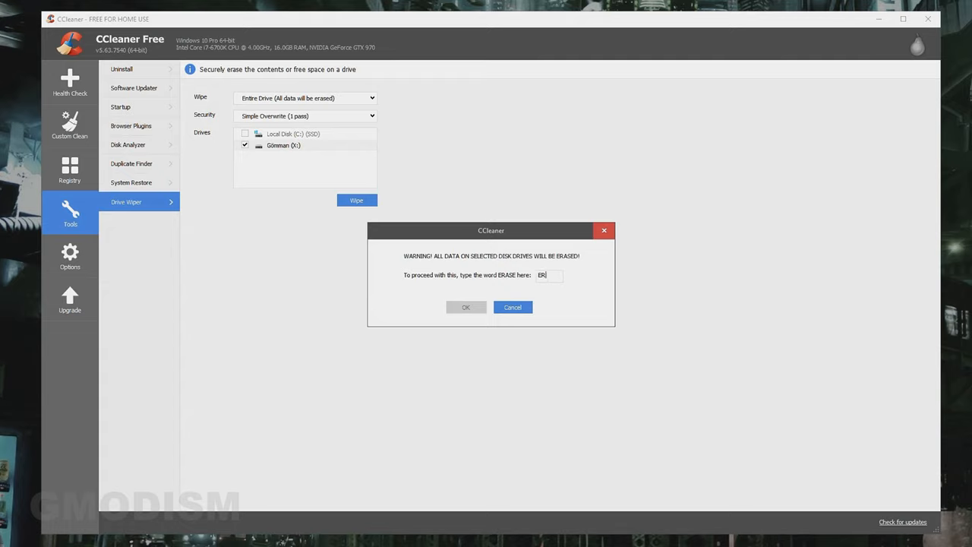
left_click(514, 306)
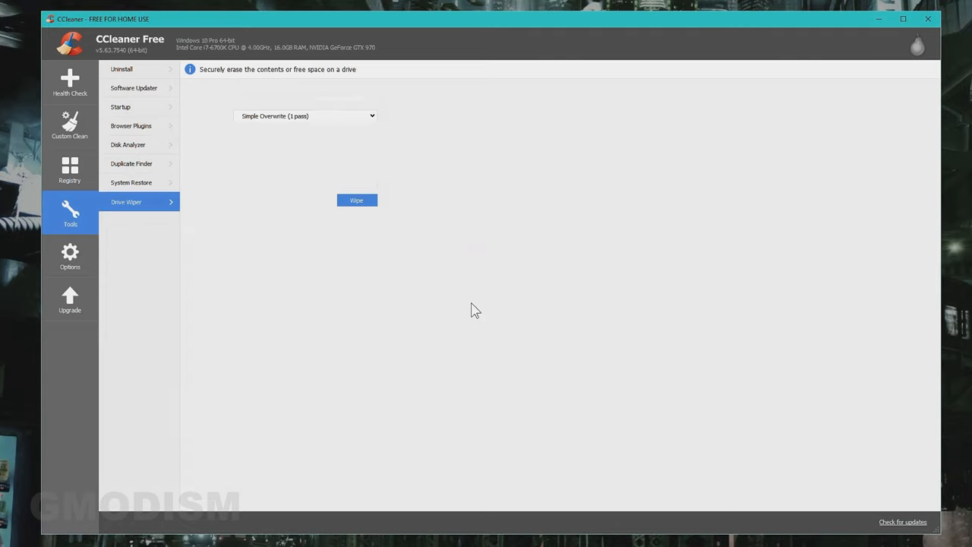
left_click(355, 200)
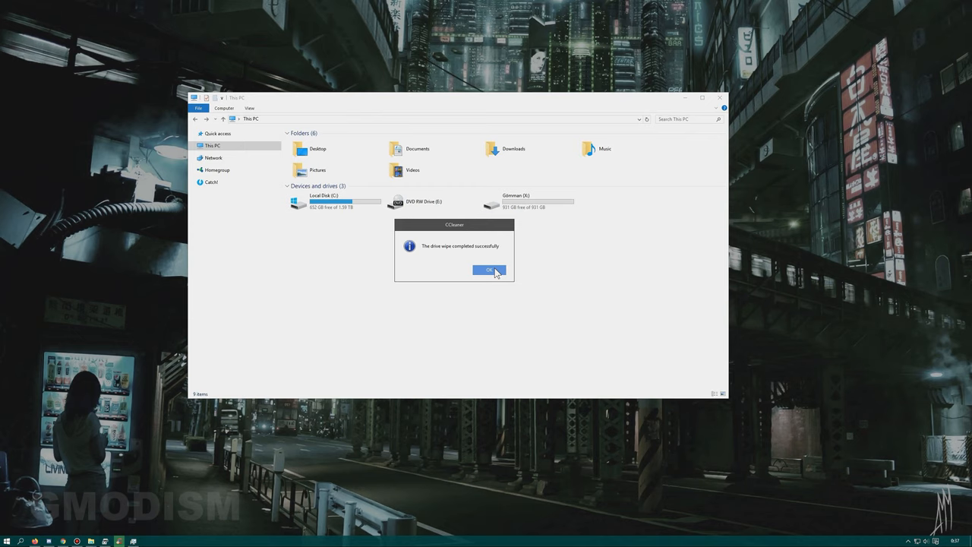
- Dismiss the wipe-completed notice, confirm the external drive is empty, and return to This PC
left_click(489, 270)
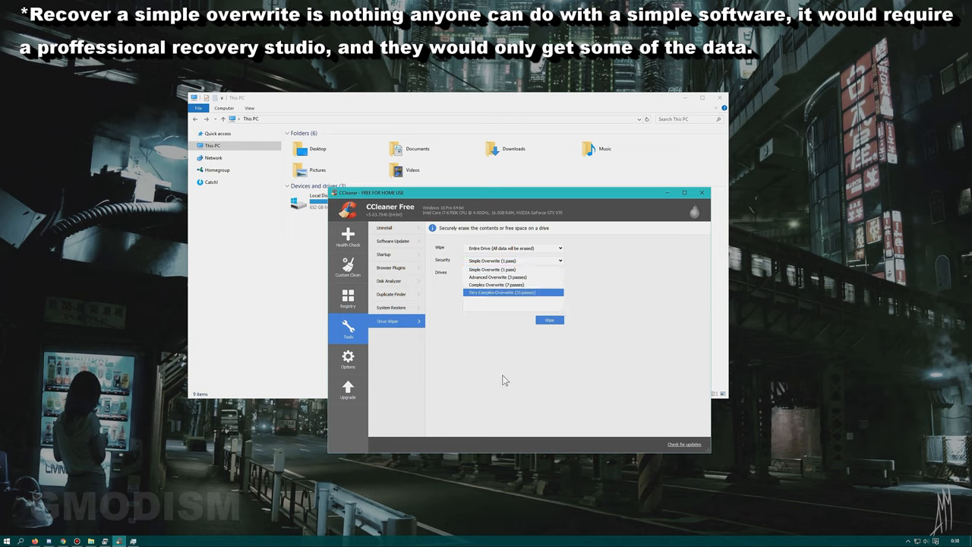
left_click(492, 268)
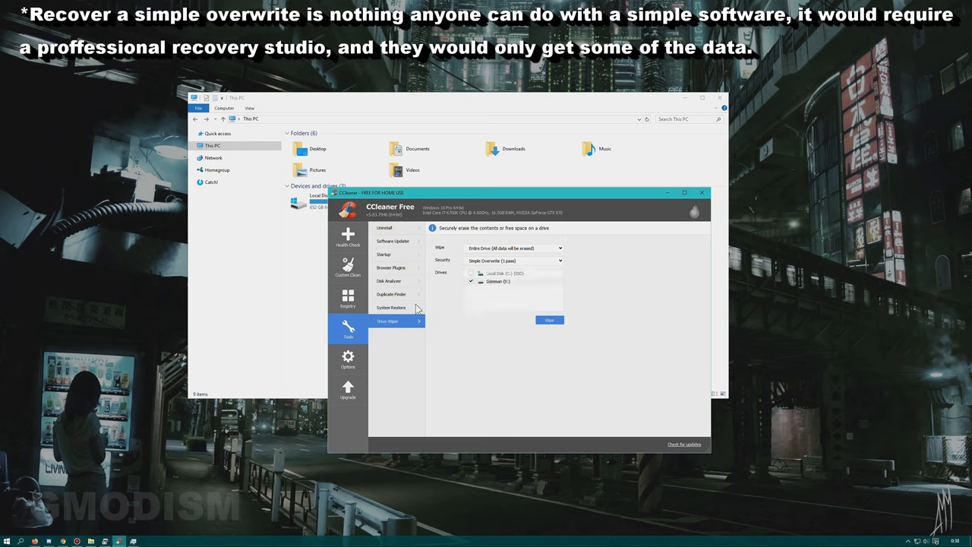
mouse_move(721, 194)
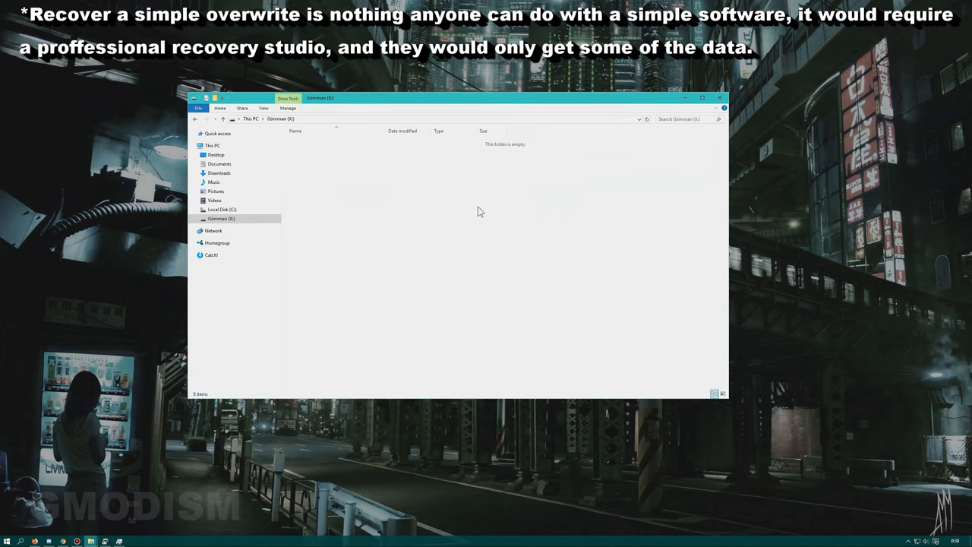
mouse_move(456, 271)
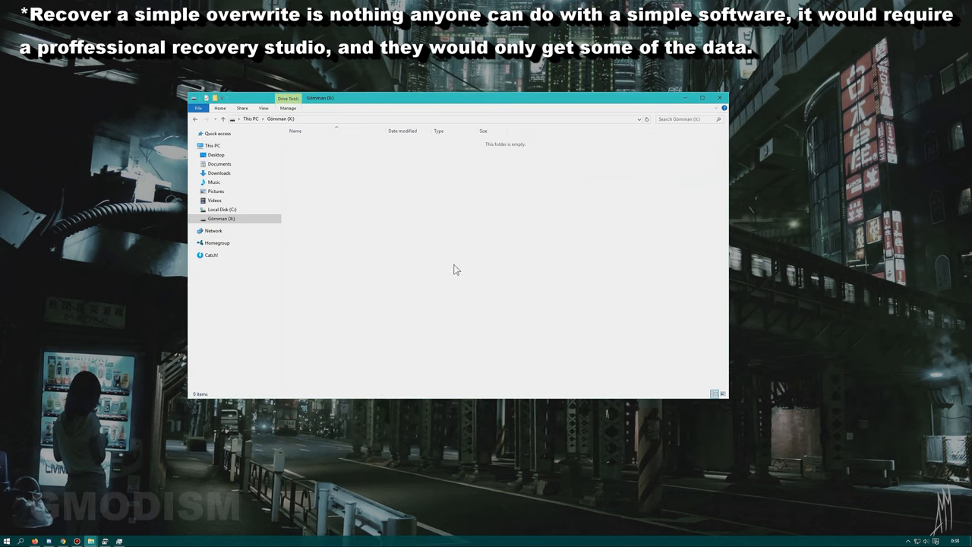
left_click(212, 146)
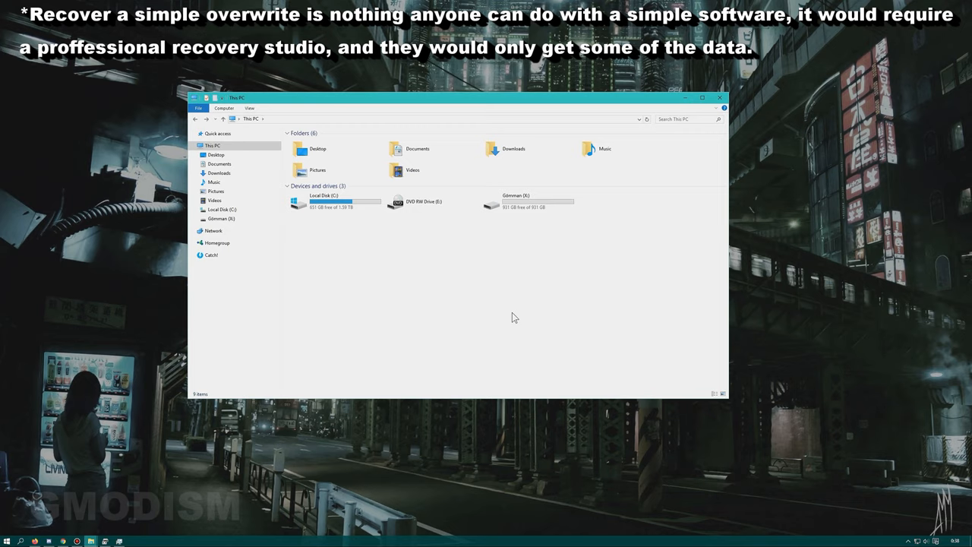